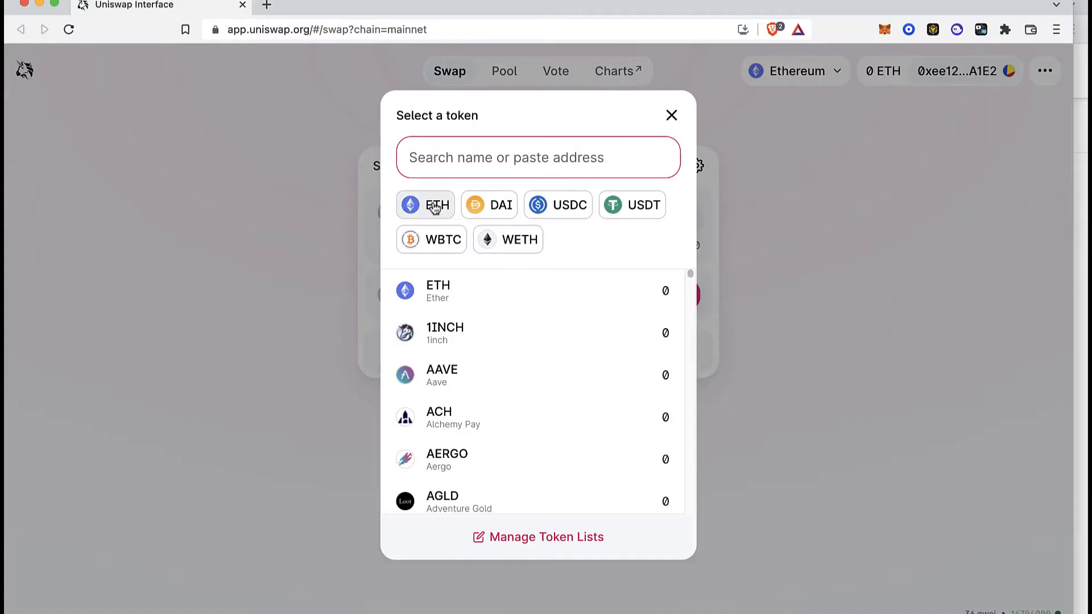
Step: Set Uniswap to receive ETH, then check MetaMask's zero ETH balance on Ethereum Mainnet
left_click(424, 204)
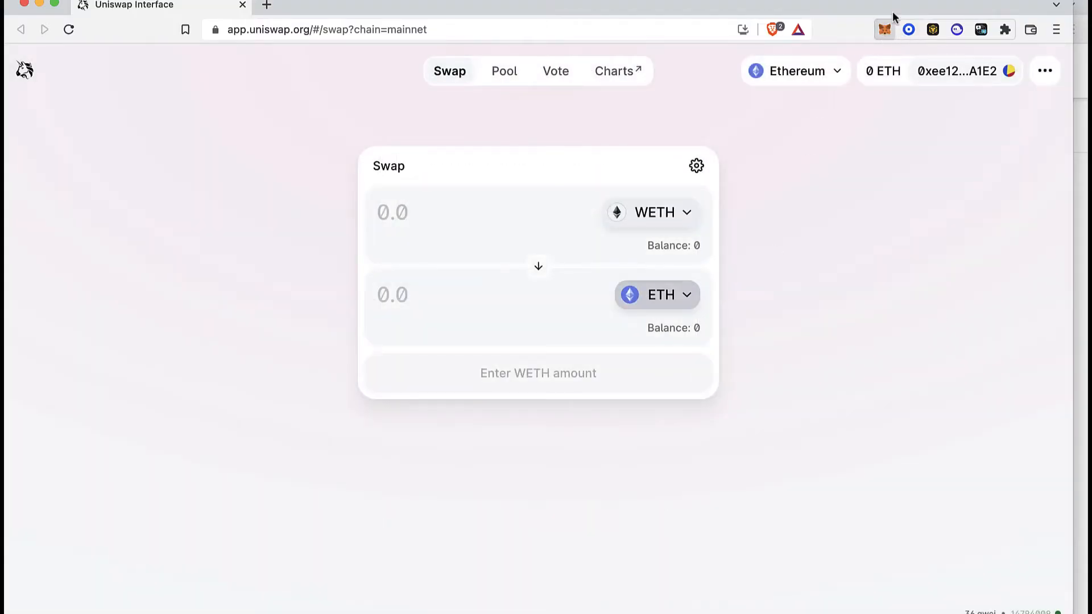
left_click(885, 29)
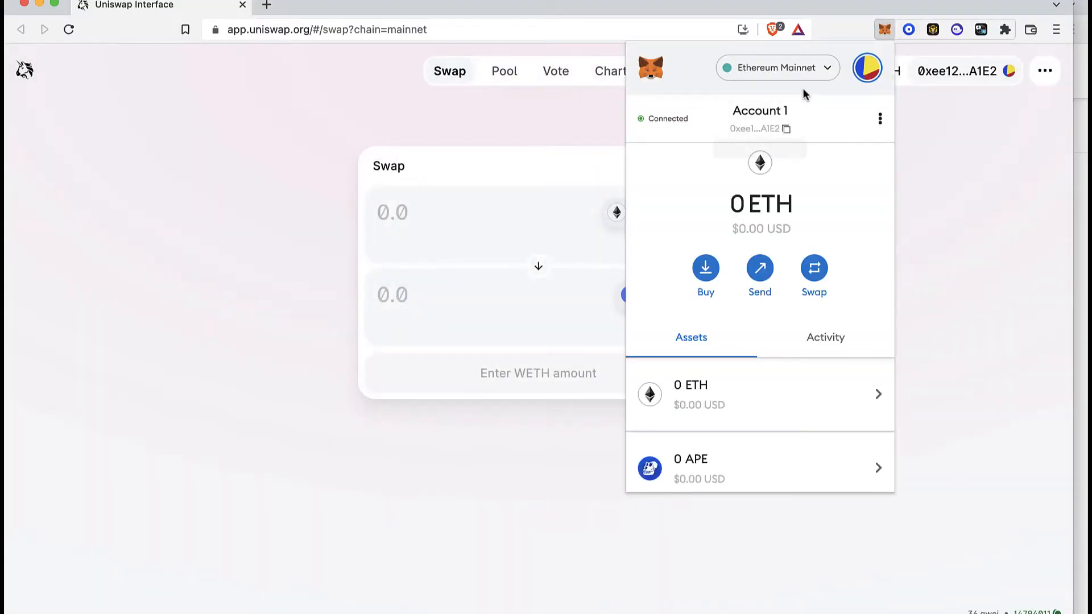
left_click(777, 67)
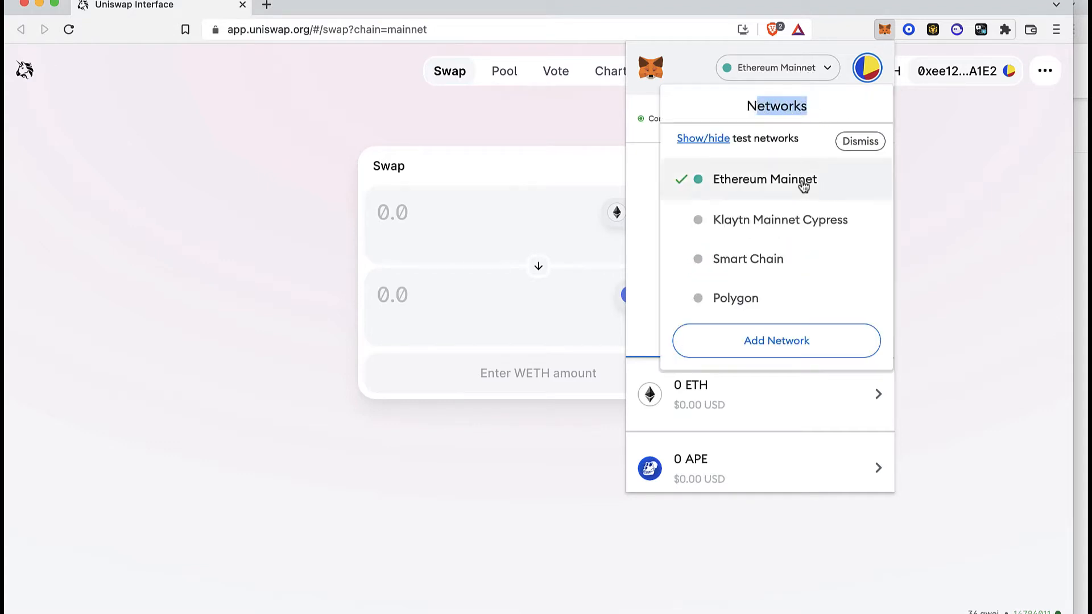
left_click(860, 142)
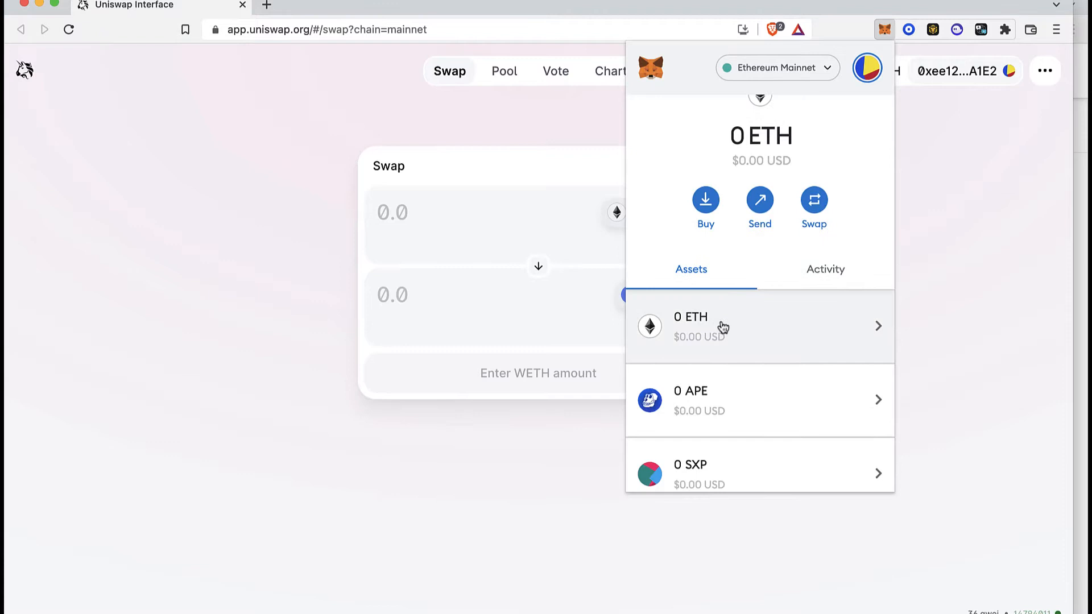
left_click(759, 326)
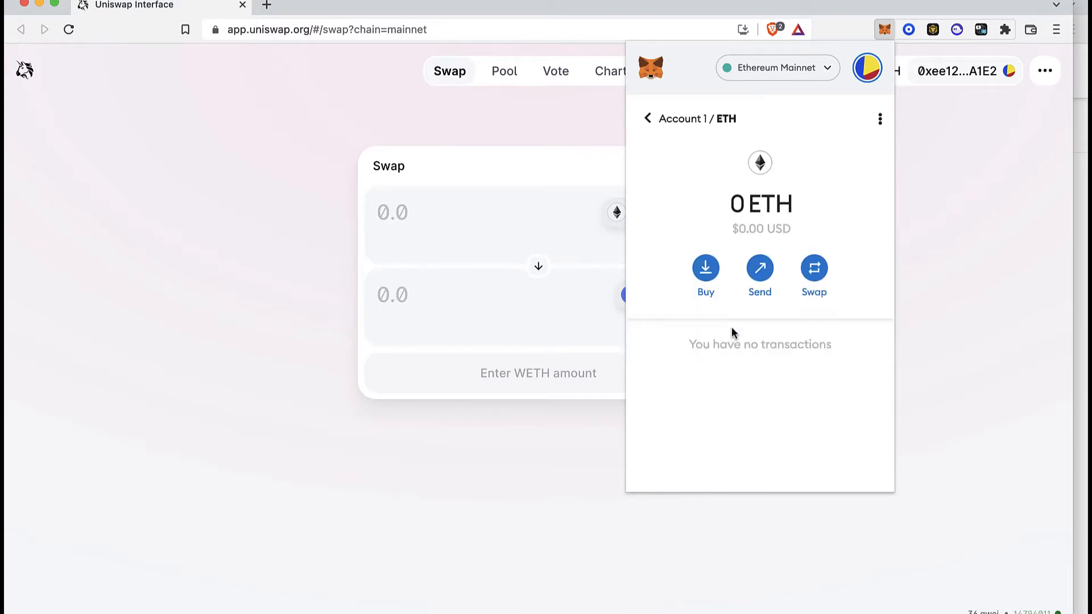
left_click(646, 118)
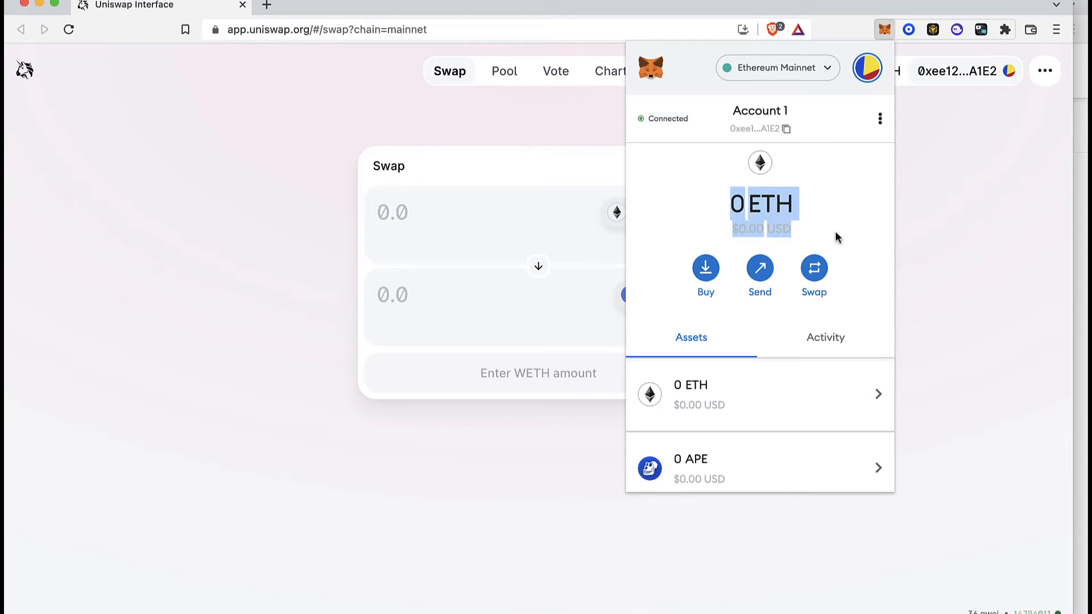
Step: Set up a MetaMask swap of 1 ETH to WETH and expand Advanced Options
left_click(812, 276)
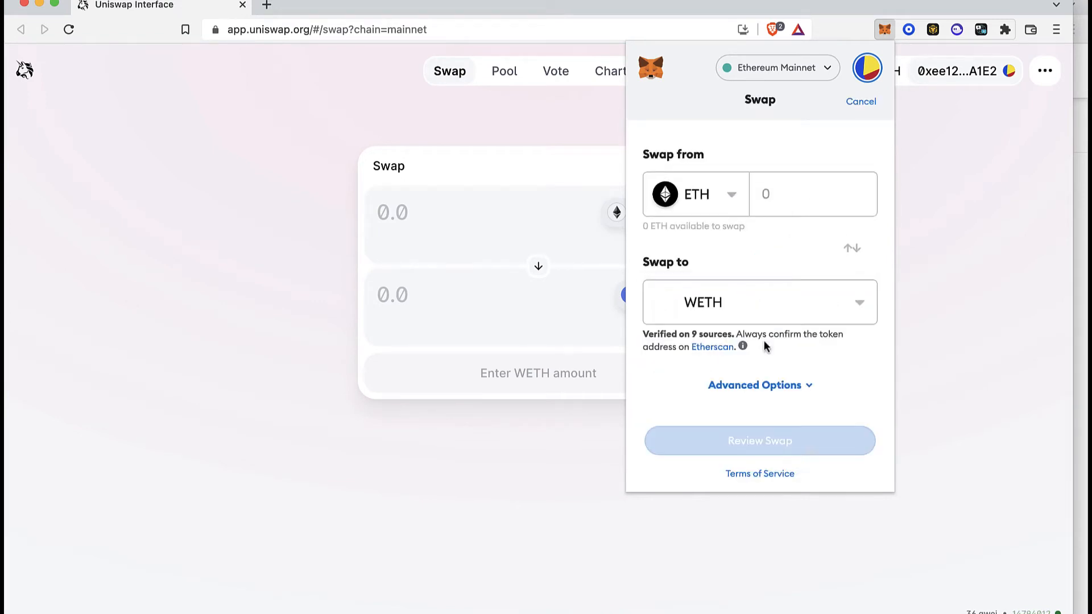
mouse_move(732, 193)
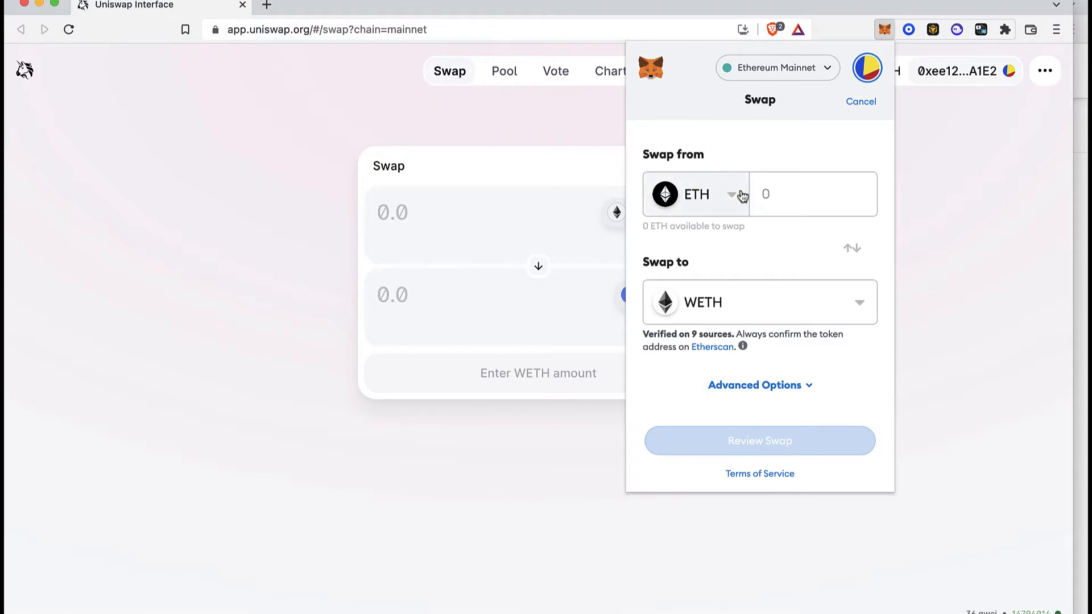
type("1")
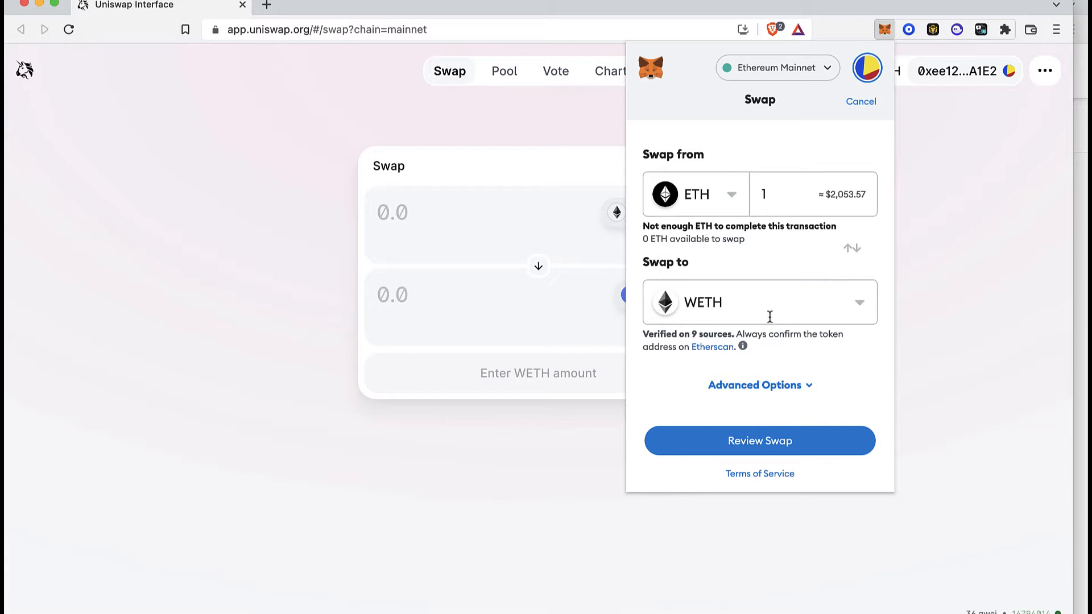
mouse_move(836, 369)
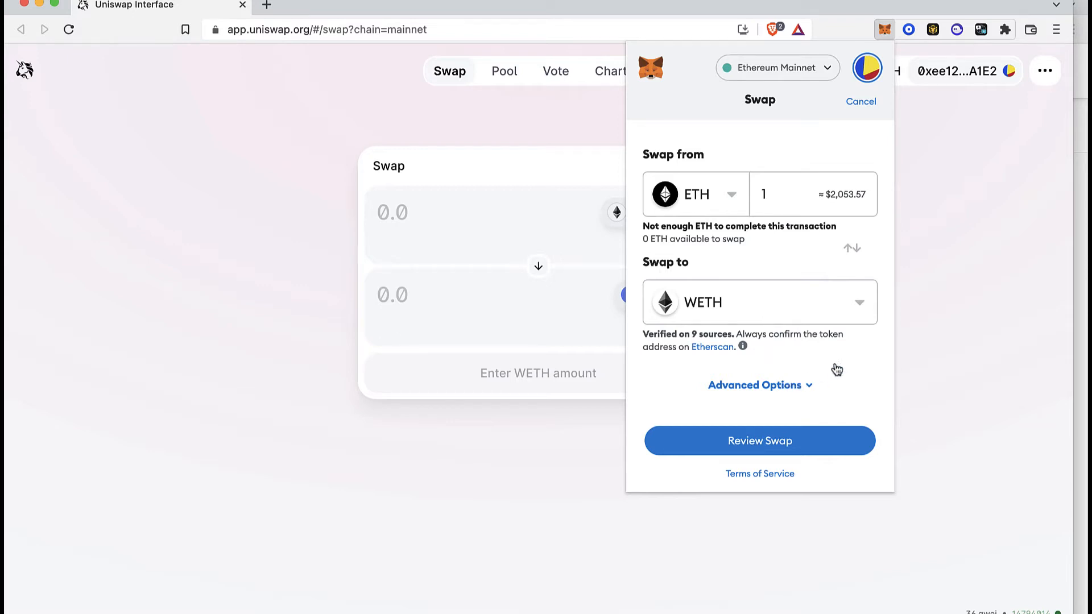
left_click(760, 385)
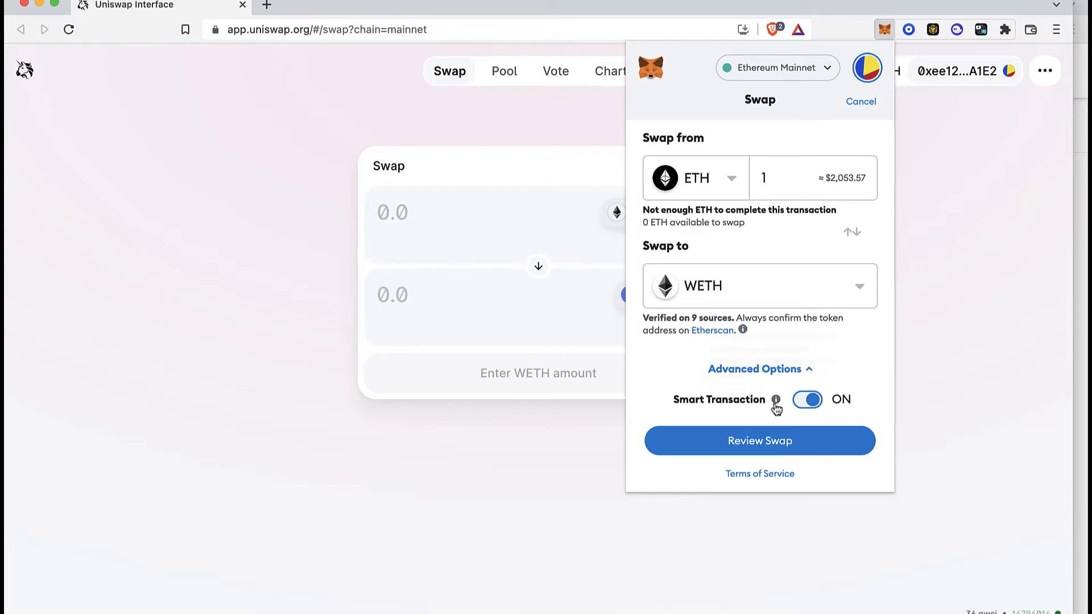
mouse_move(776, 399)
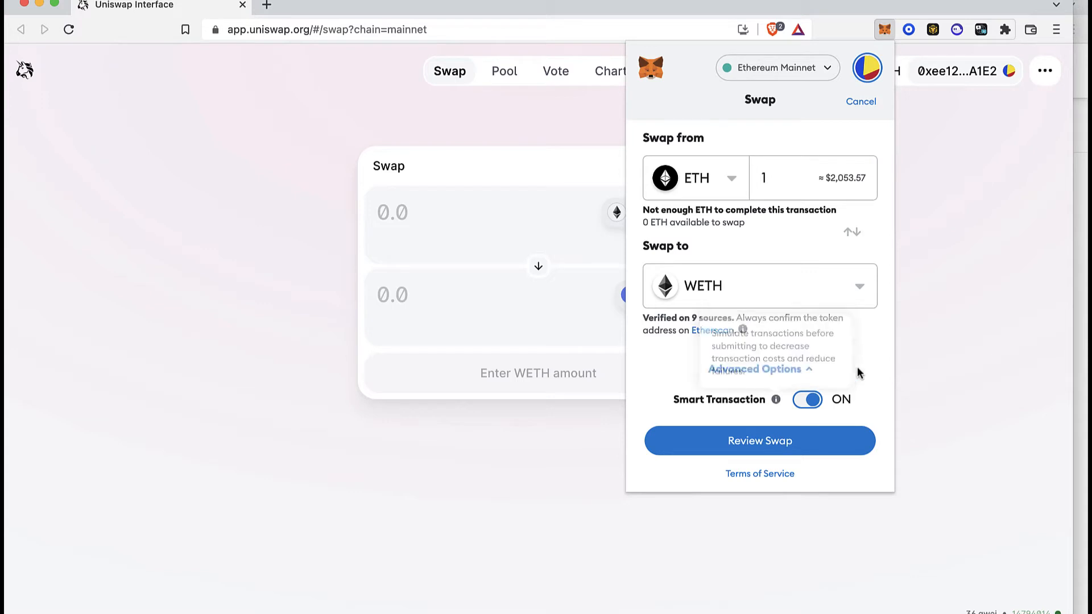
Step: Review the 1 ETH = 1 WETH quote, then cancel and close MetaMask
left_click(760, 441)
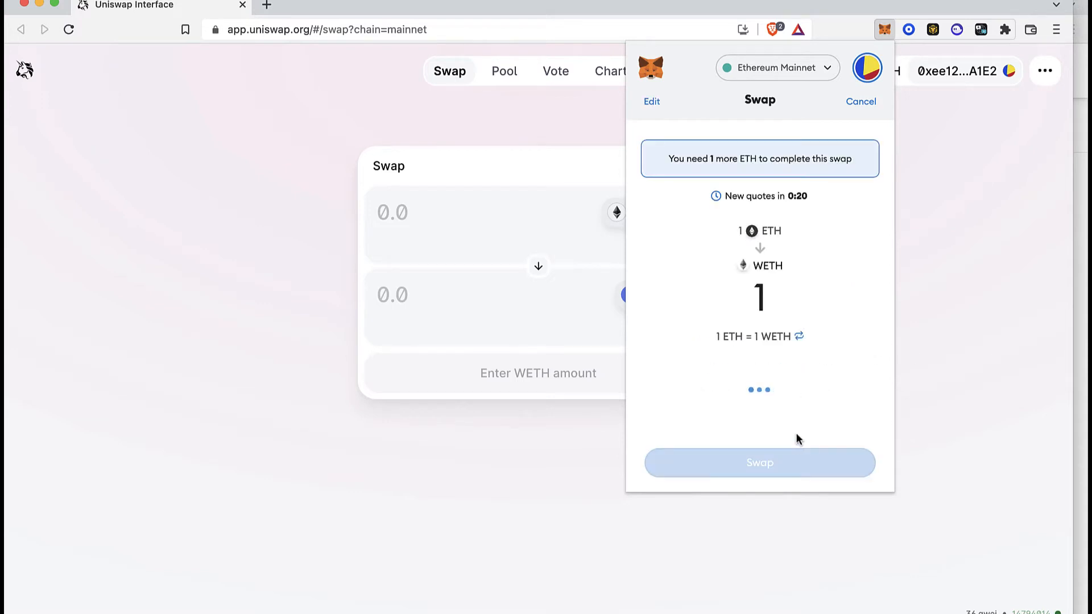
mouse_move(780, 365)
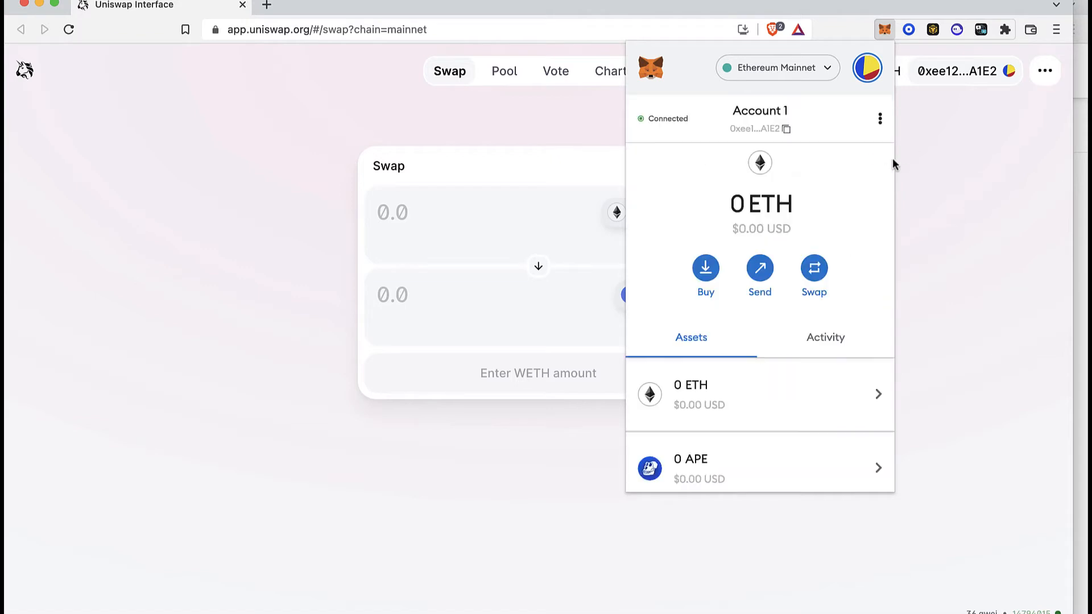
scroll("down", 3)
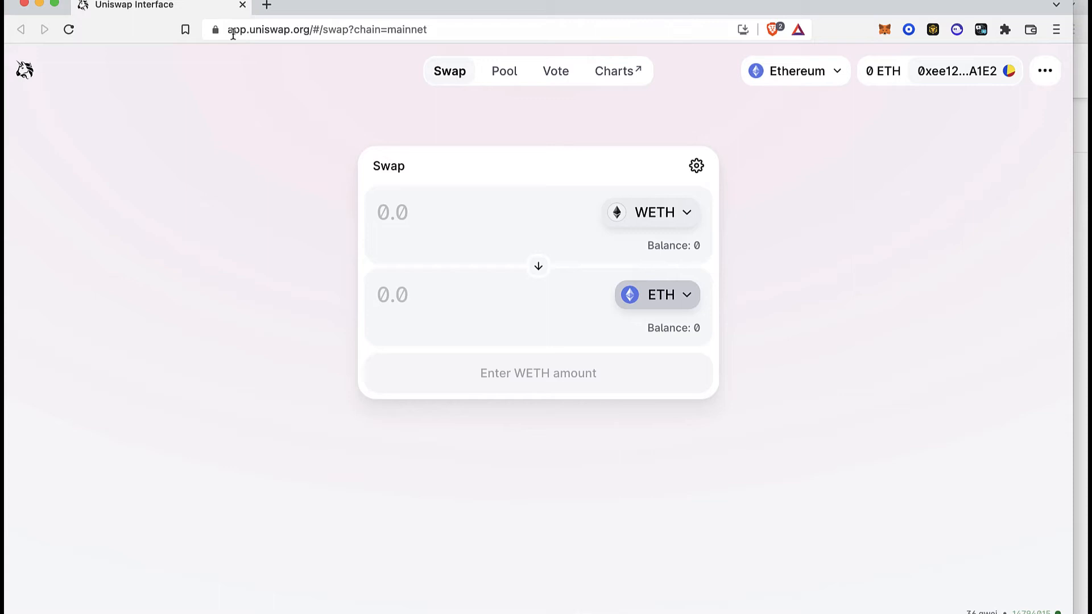
Step: Flip the Uniswap swap to ETH-to-WETH and enter 2 ETH
left_click(328, 30)
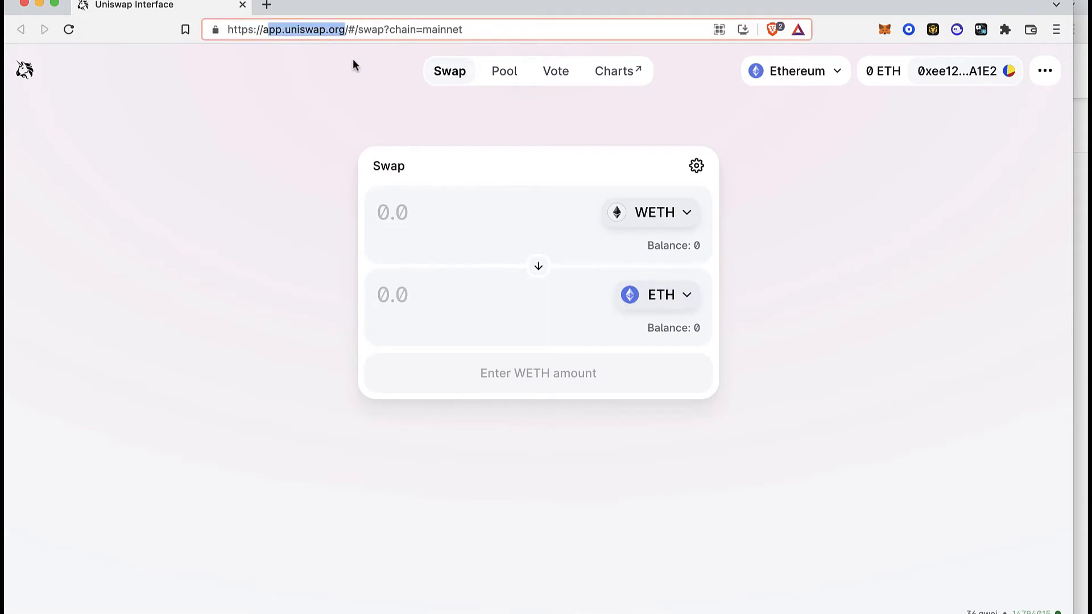
left_click(538, 266)
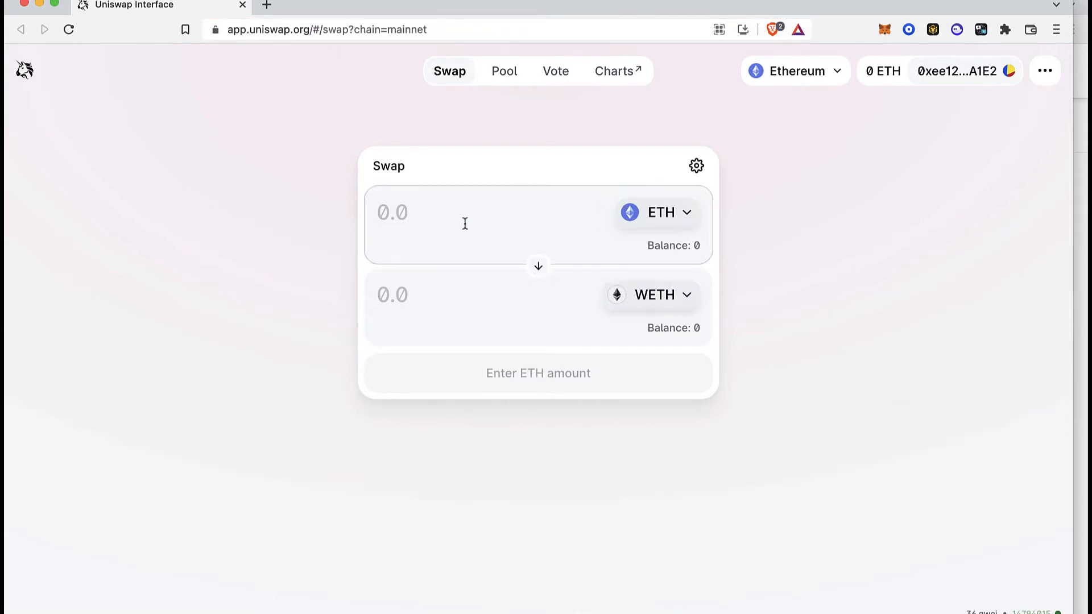
type("2")
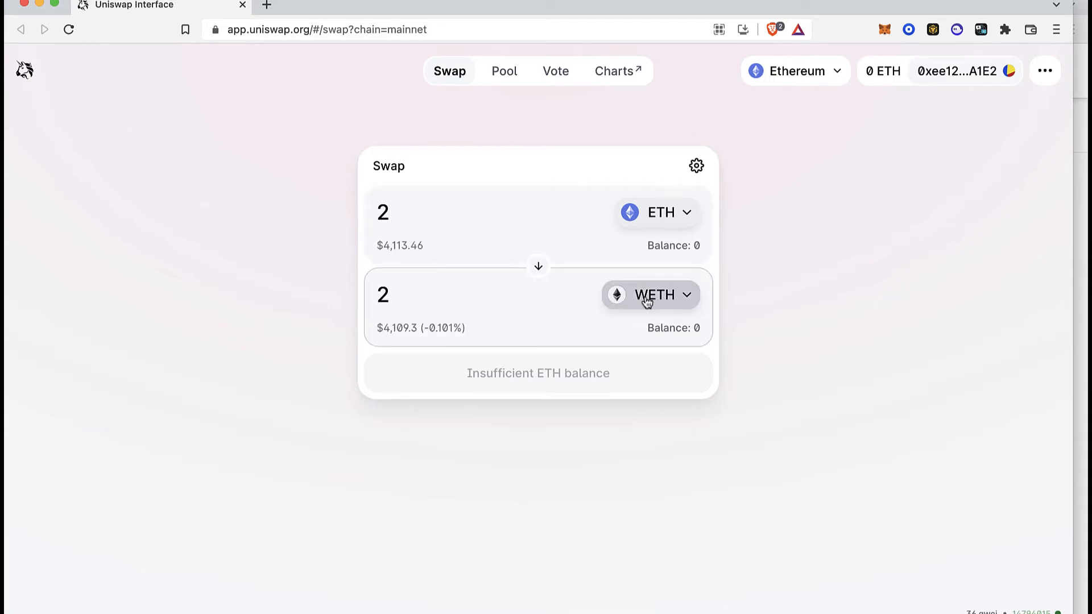
mouse_move(595, 377)
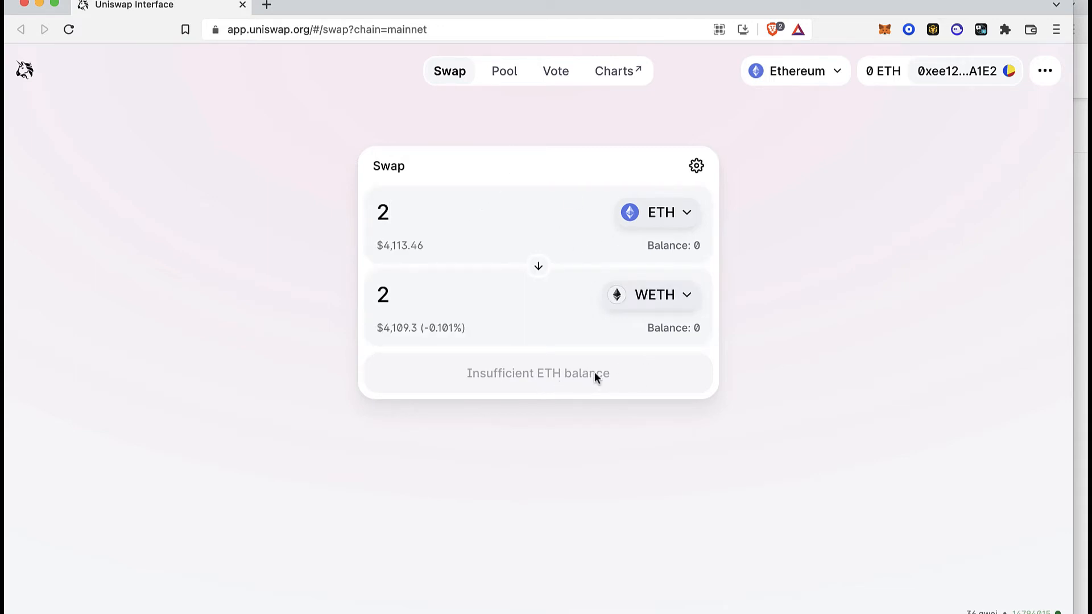
mouse_move(506, 385)
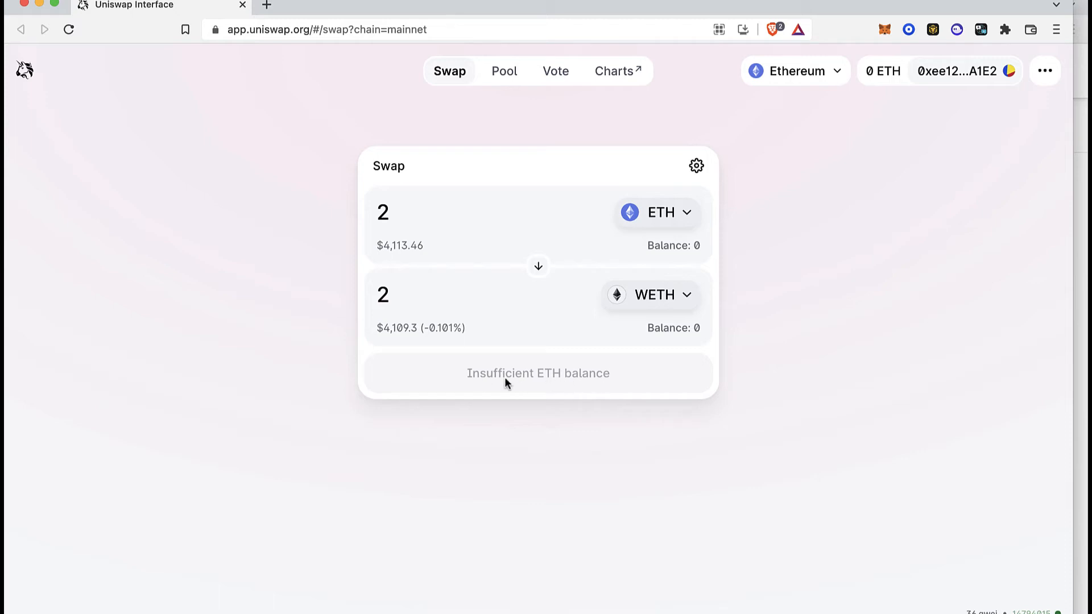
mouse_move(646, 278)
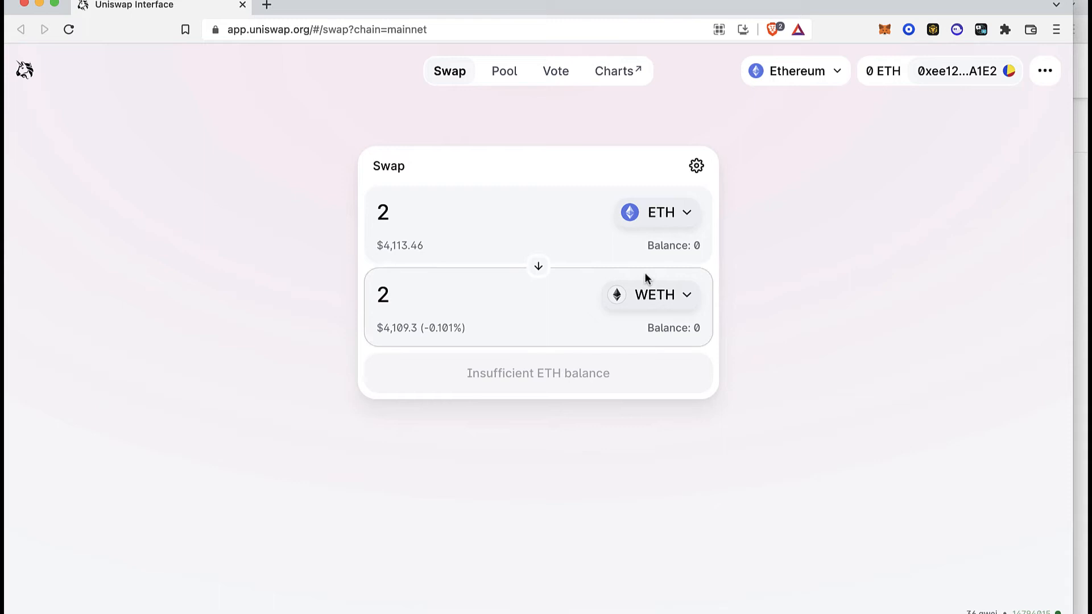
mouse_move(515, 24)
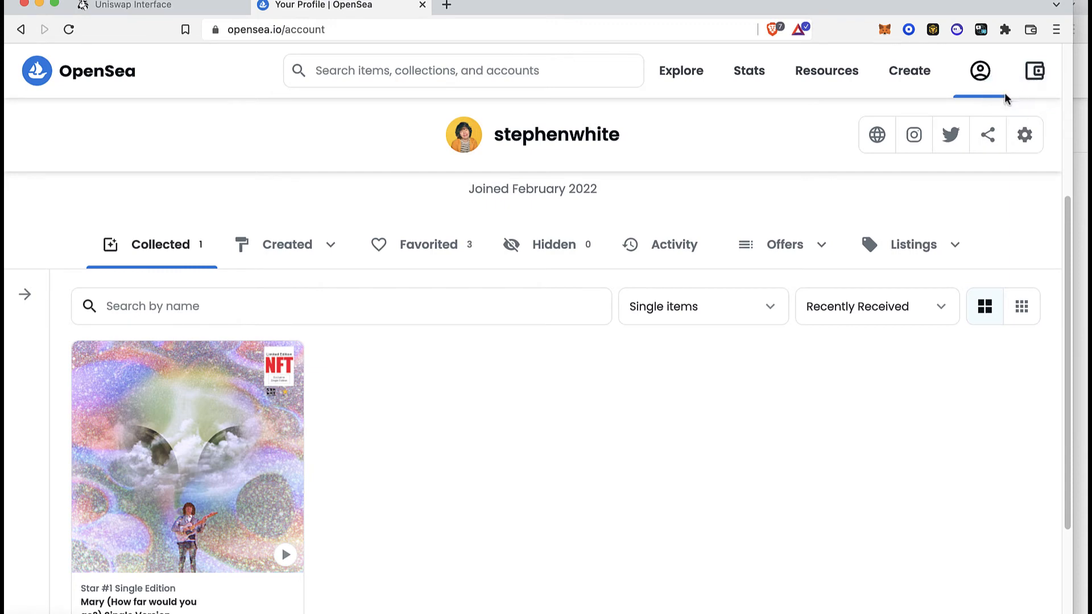
Step: Open the 1.9802 DAI Bridge to Polygon dialog from the wallet, then close it
left_click(1034, 71)
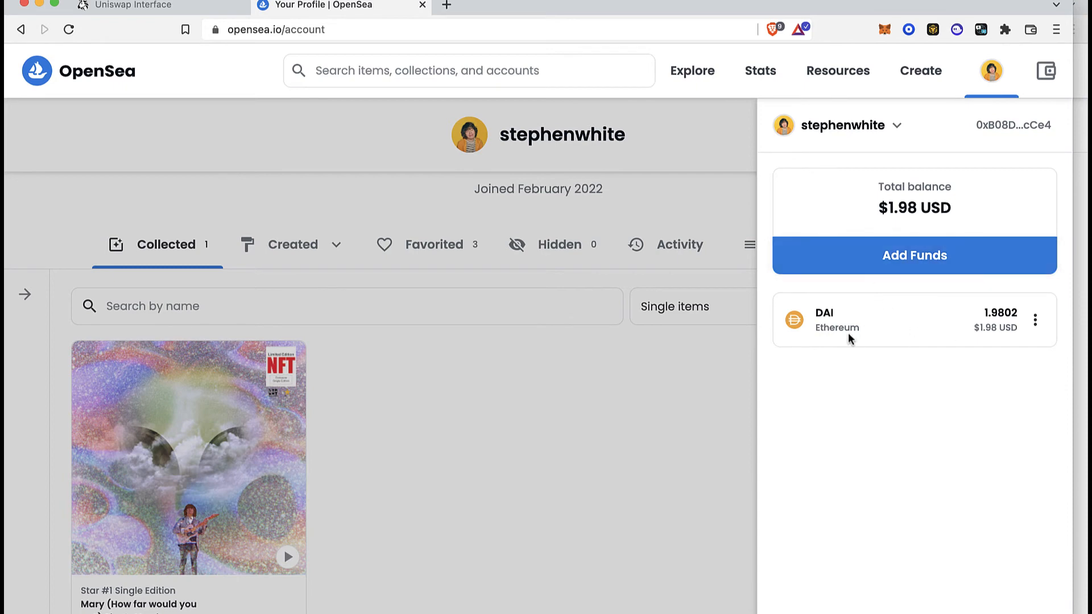
double_click(824, 313)
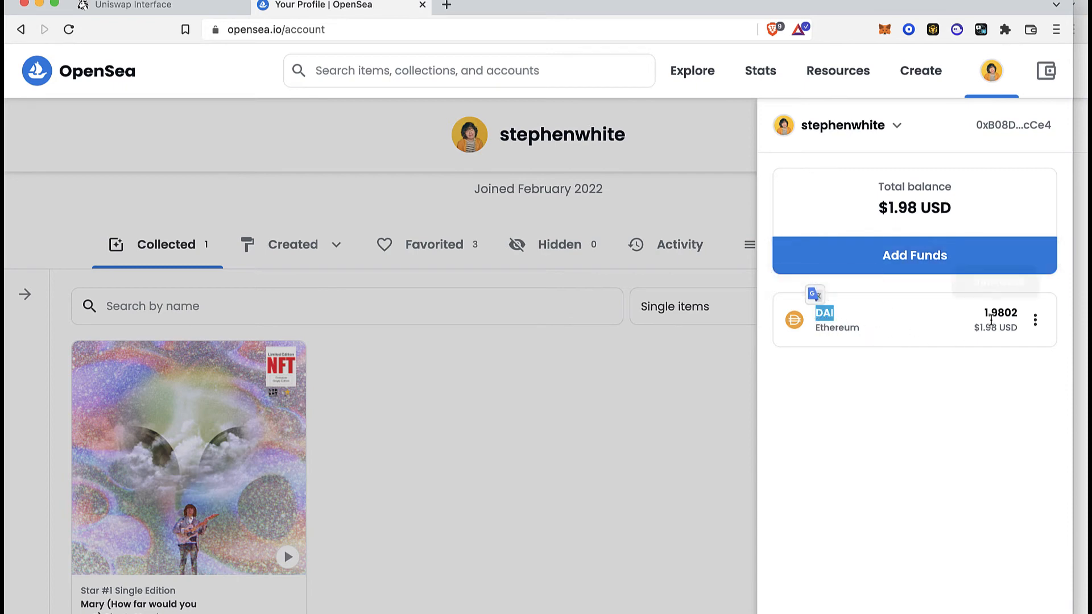
left_click(1036, 320)
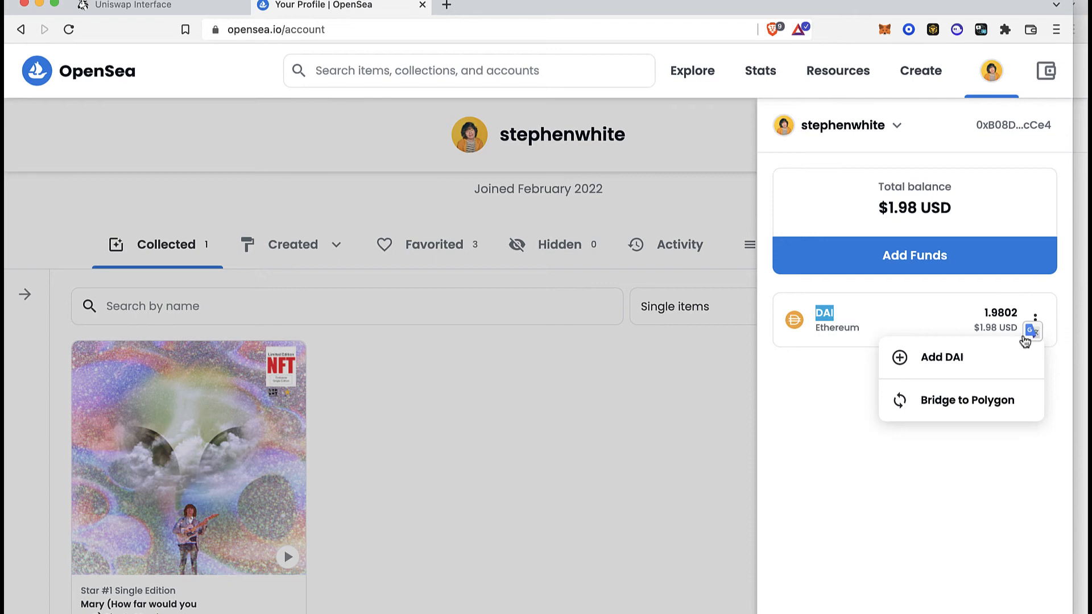
mouse_move(963, 407)
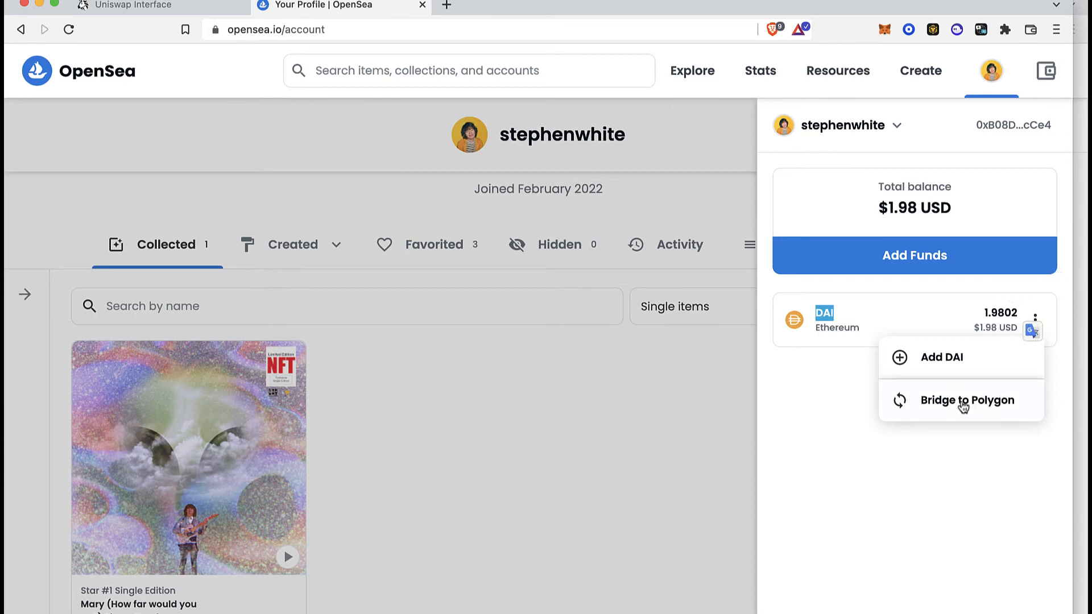
left_click(967, 400)
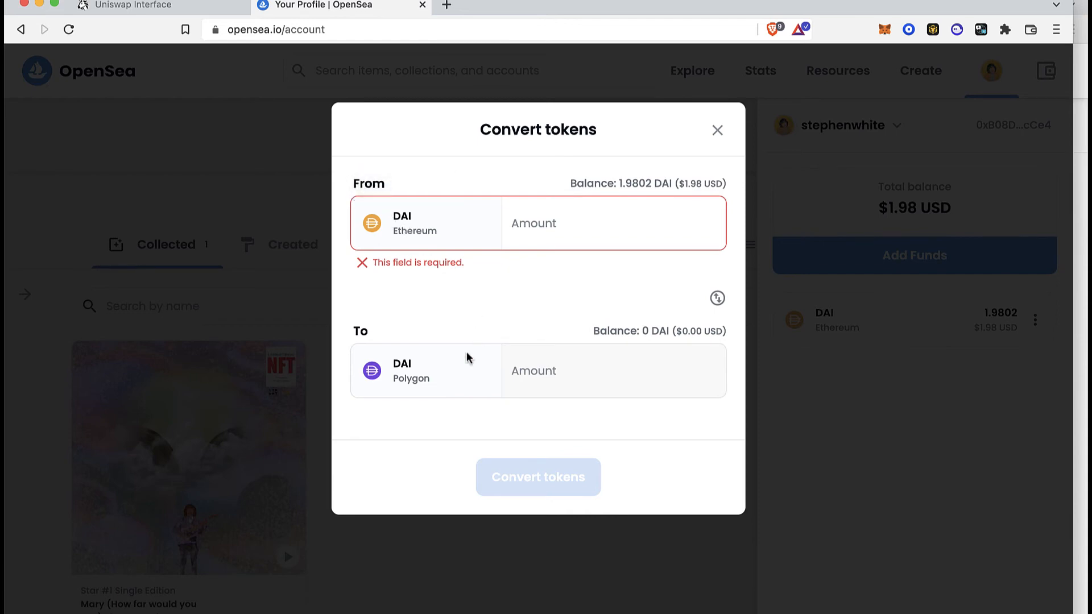
mouse_move(371, 370)
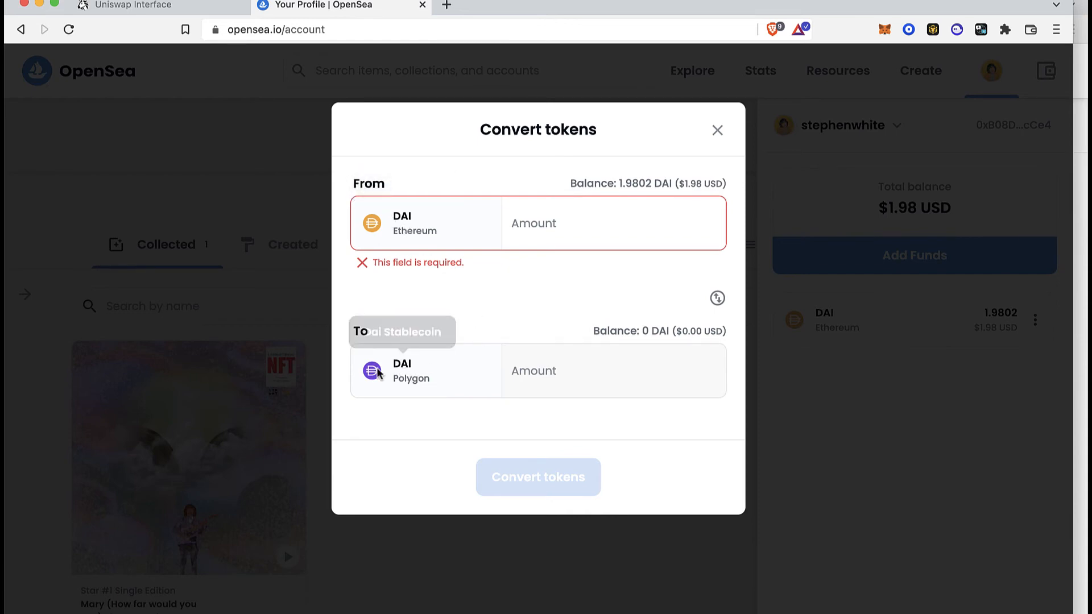
left_click(718, 131)
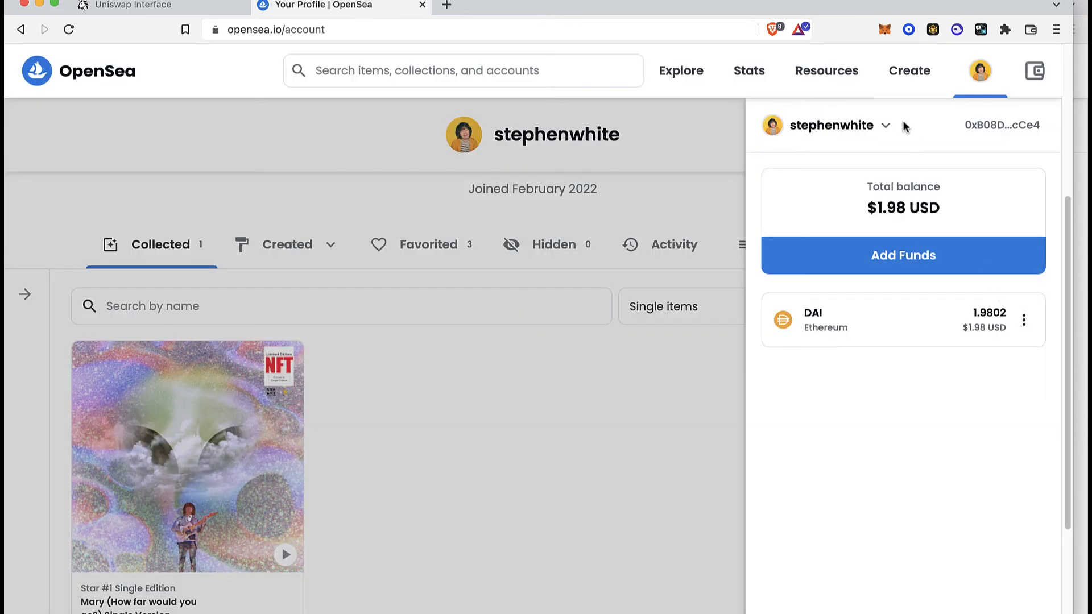
mouse_move(980, 342)
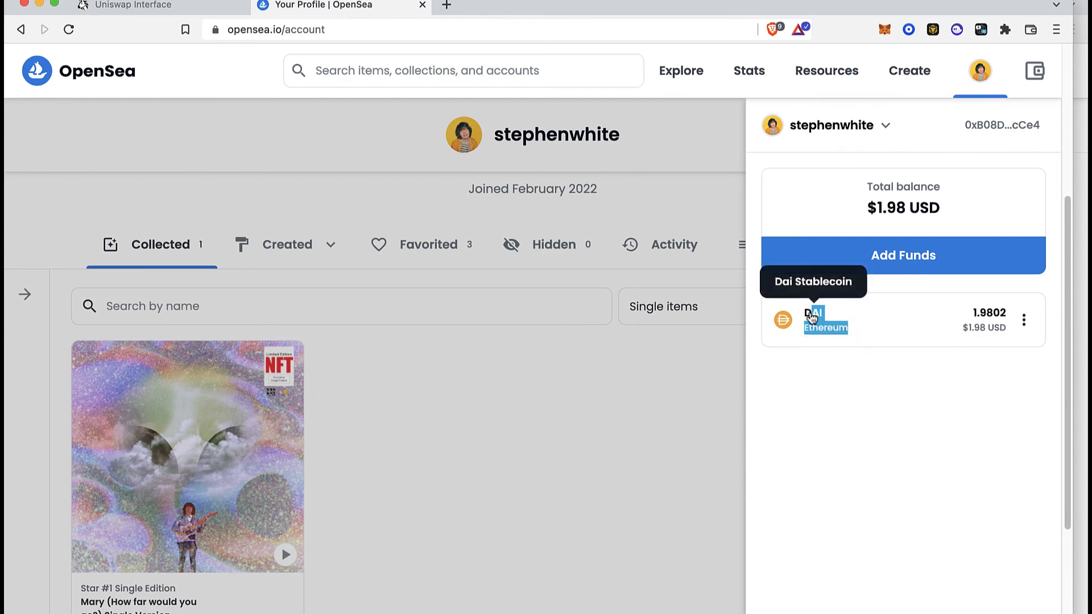
Step: Show the DAI options menu, then return to the Uniswap tab
left_click(1023, 320)
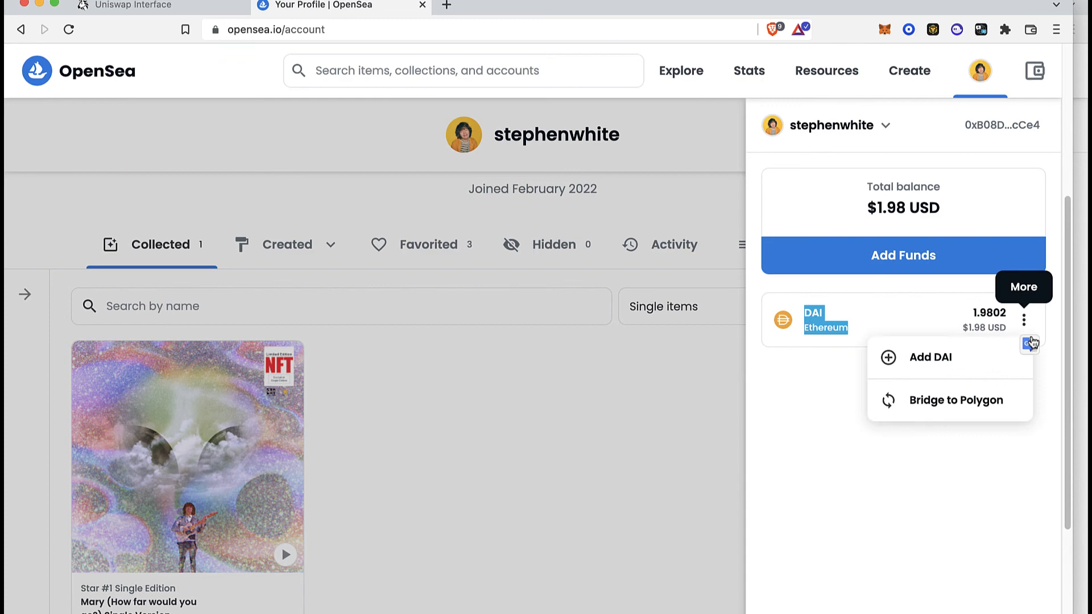
mouse_move(955, 413)
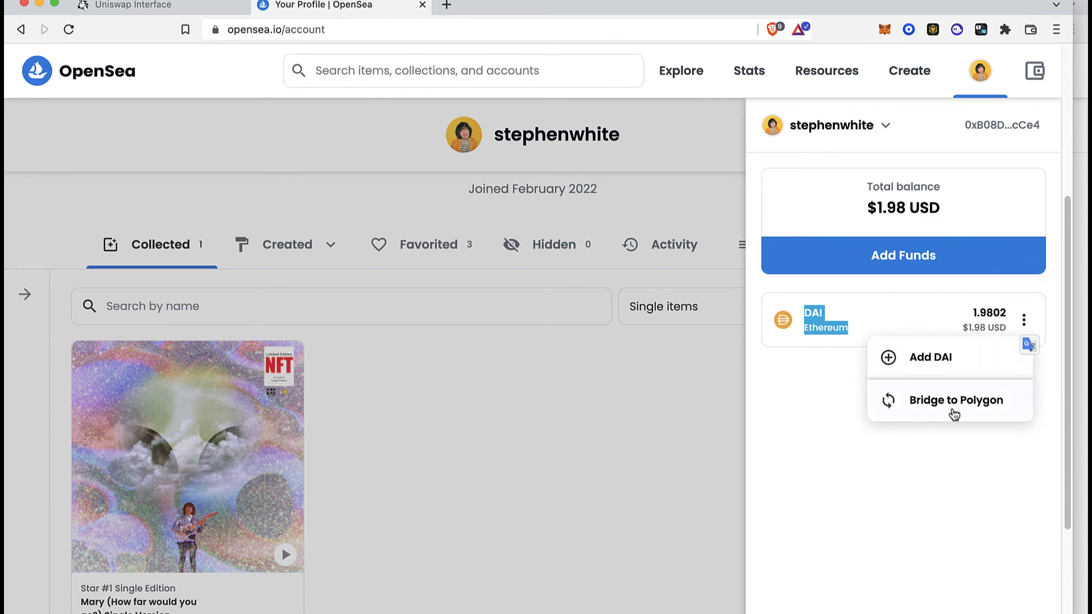
mouse_move(918, 425)
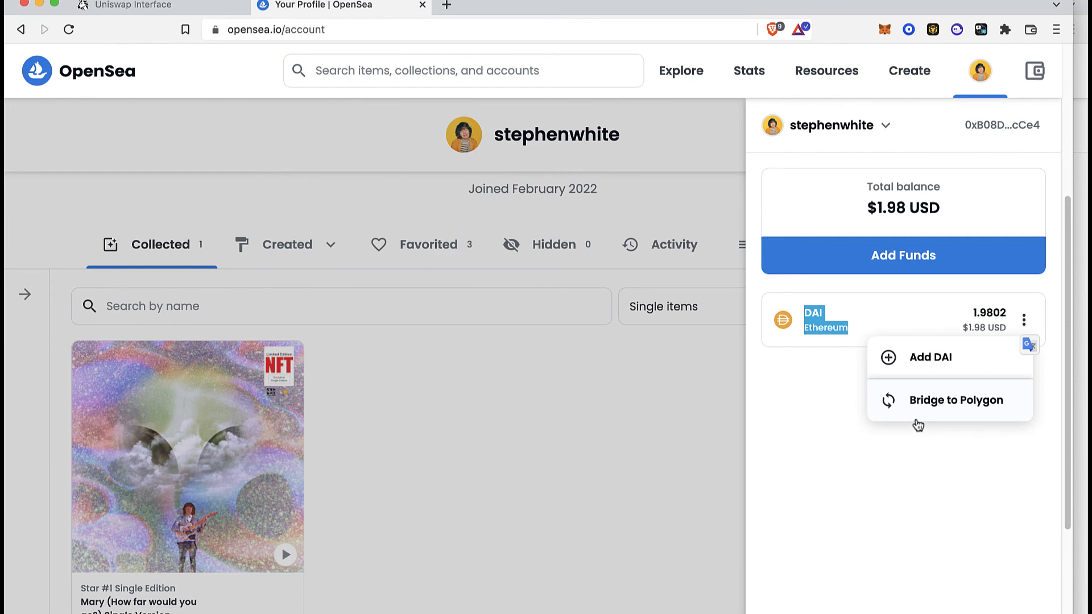
mouse_move(771, 247)
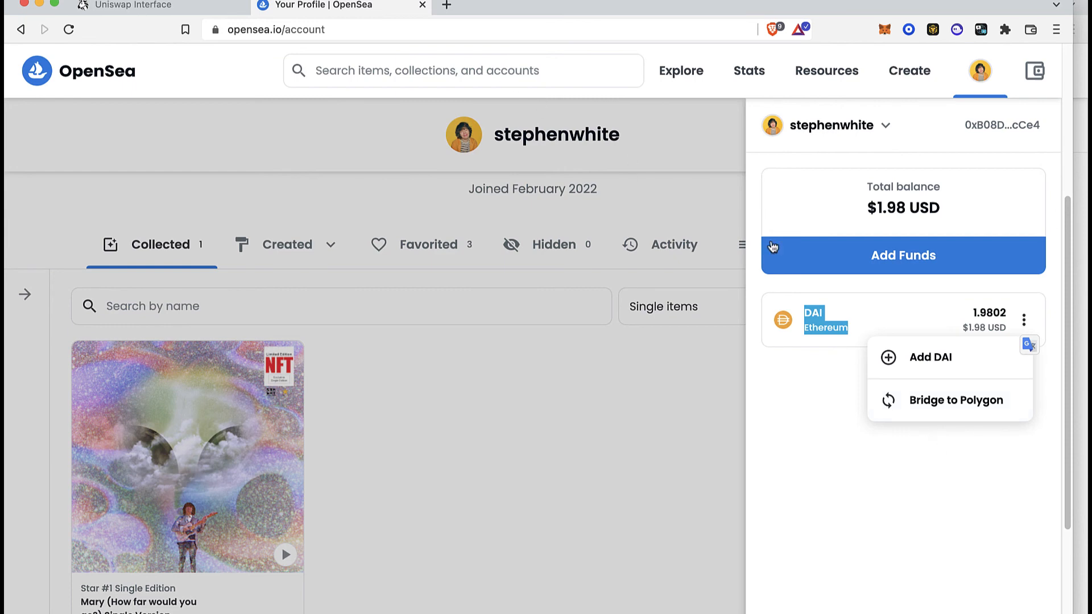
mouse_move(876, 346)
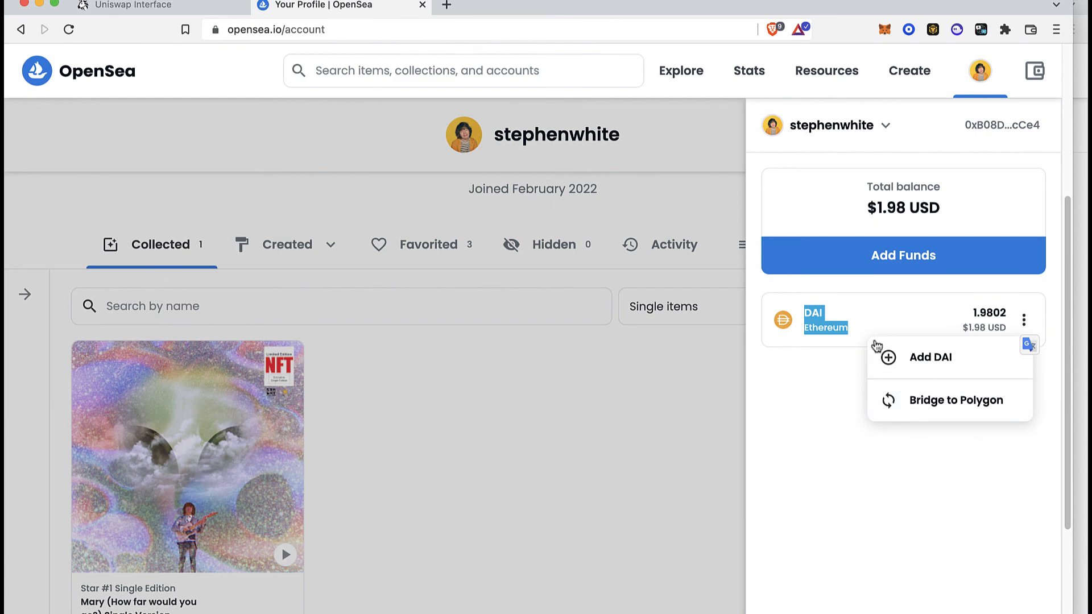
left_click(139, 6)
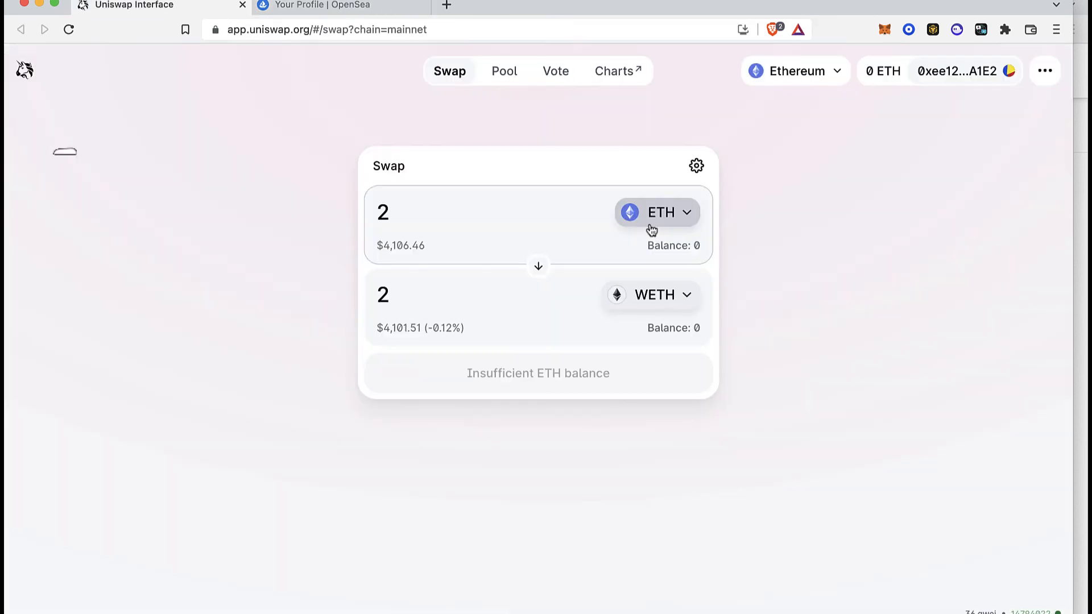